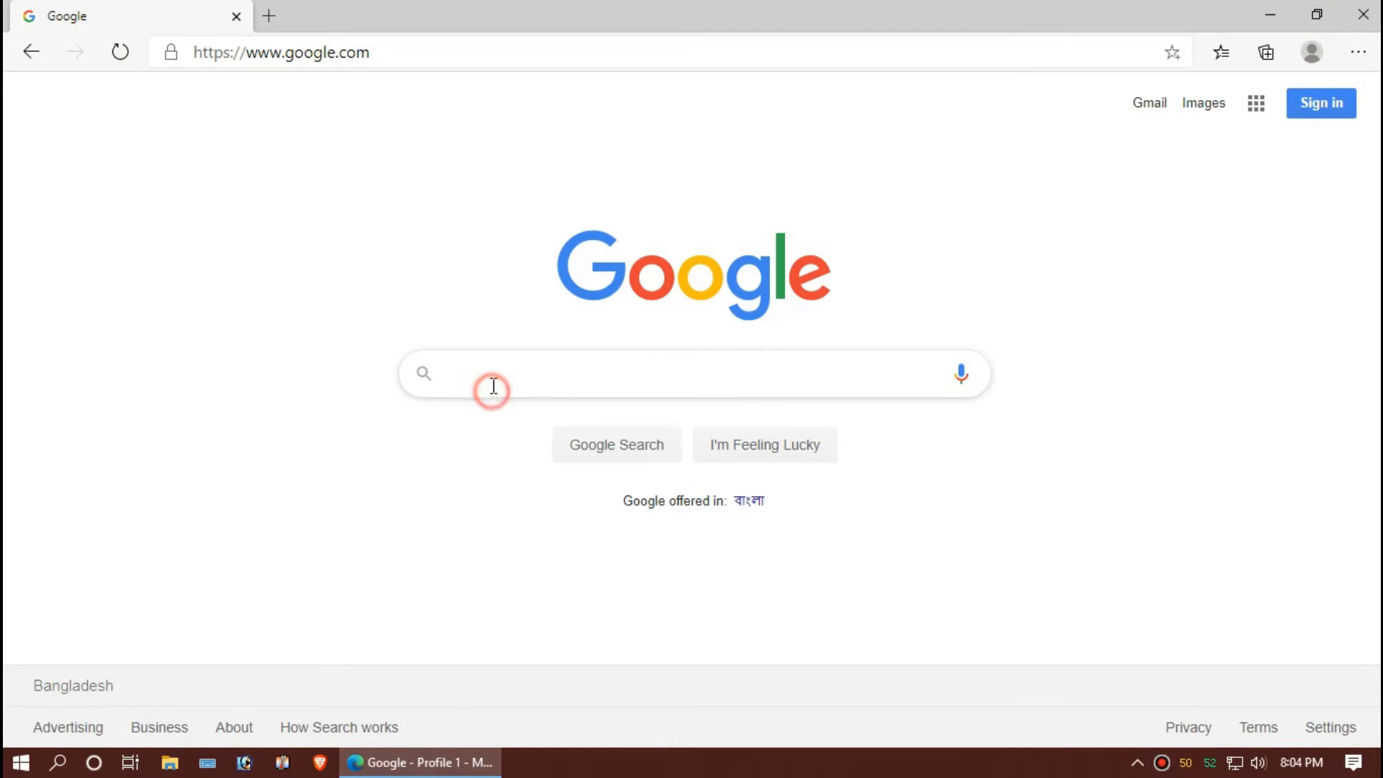
Search Google for steam_api.dll and reach its dll-files.com download page.
type("steam_api")
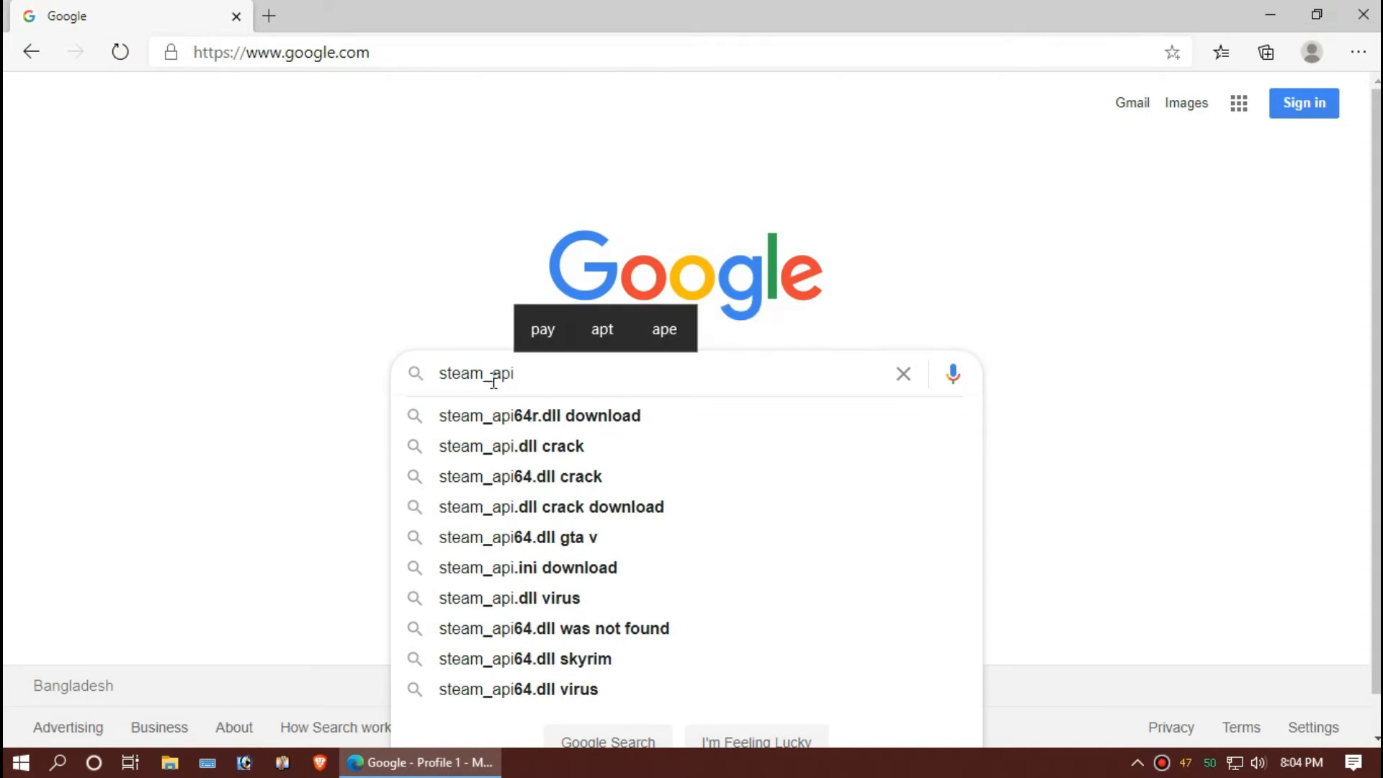
type(".dll")
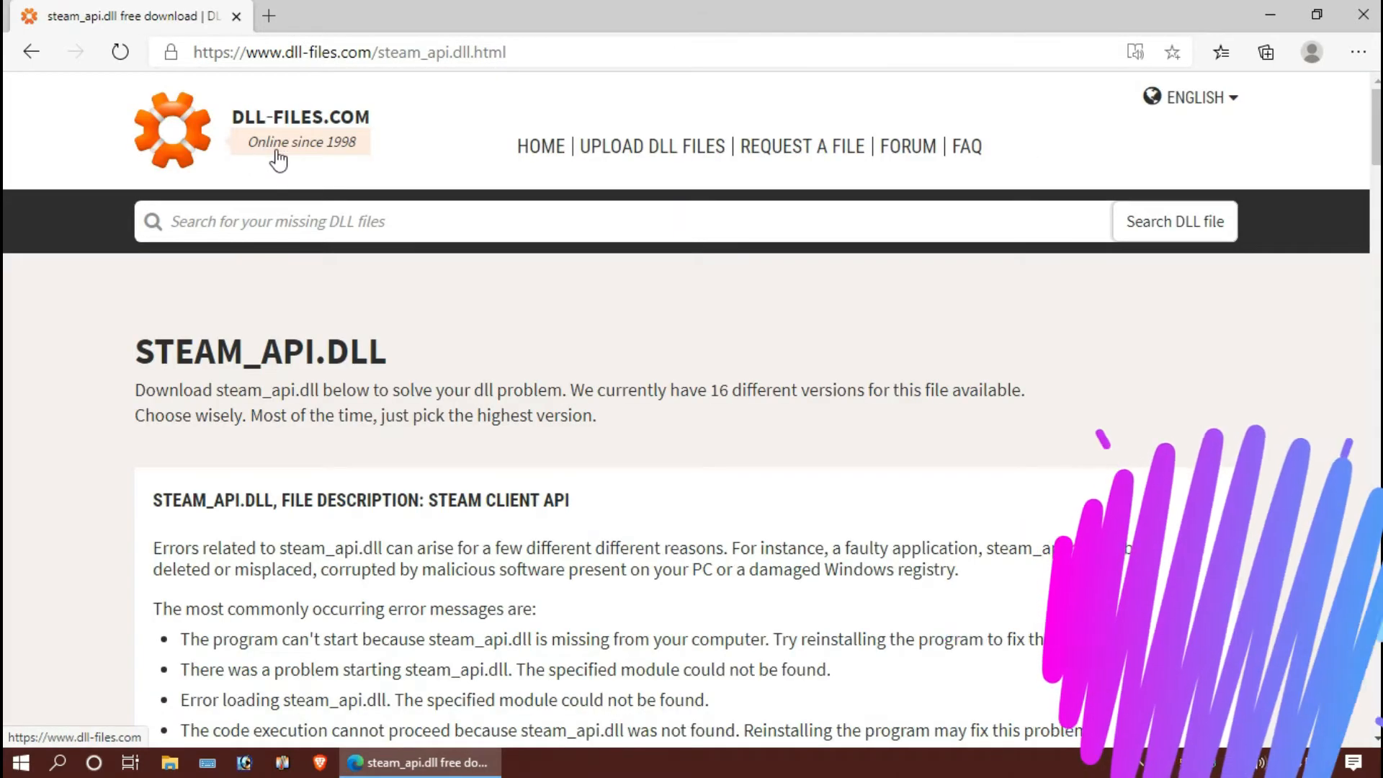
Scroll the steam_api.dll page down to the version list with download links.
scroll("down", 3)
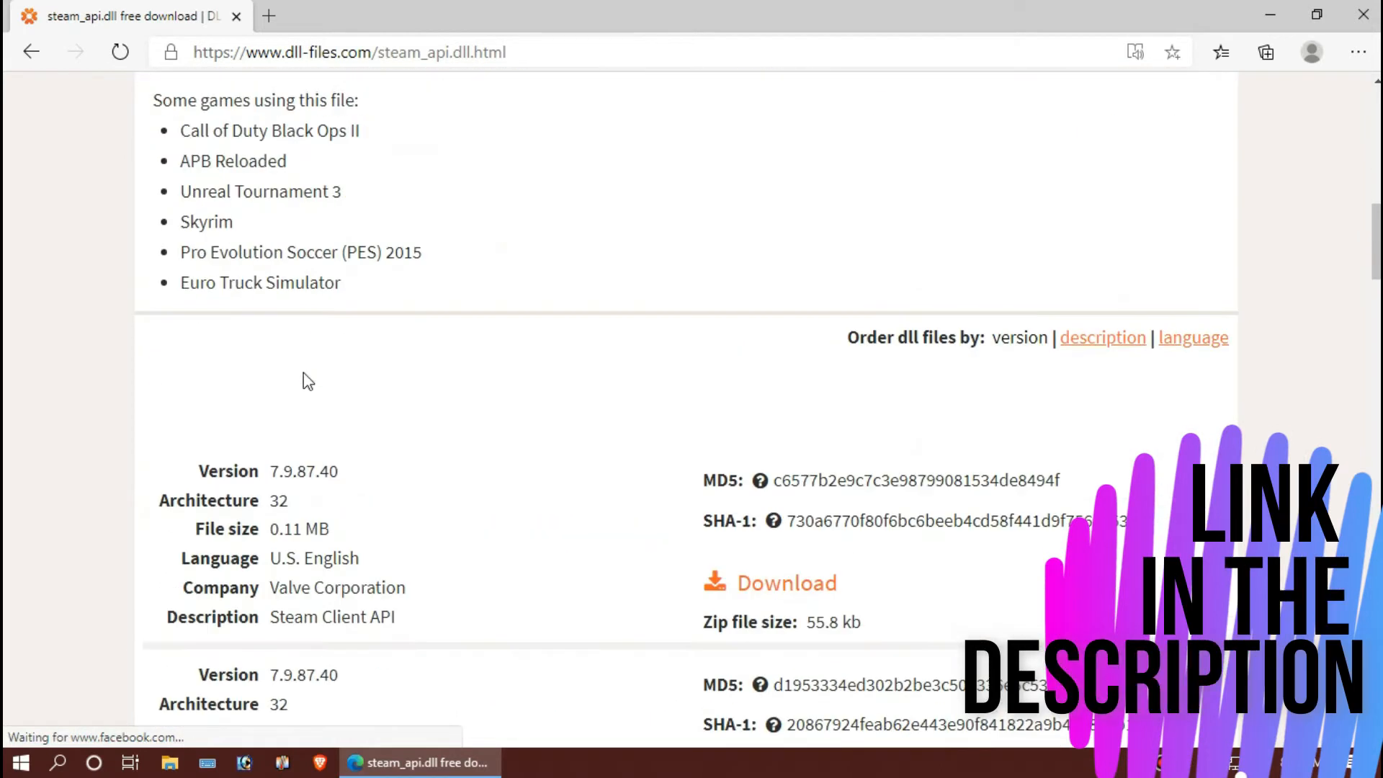
scroll("down", 3)
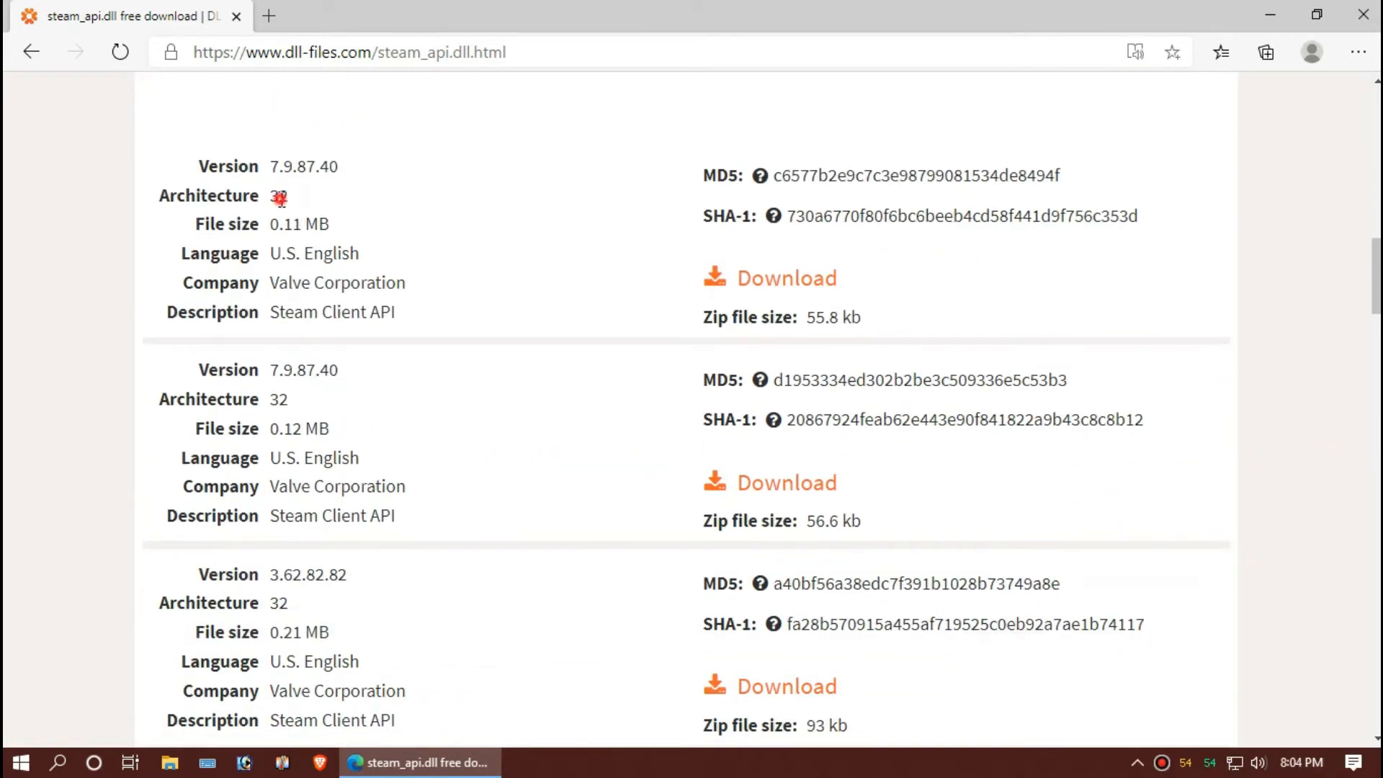
scroll("down", 3)
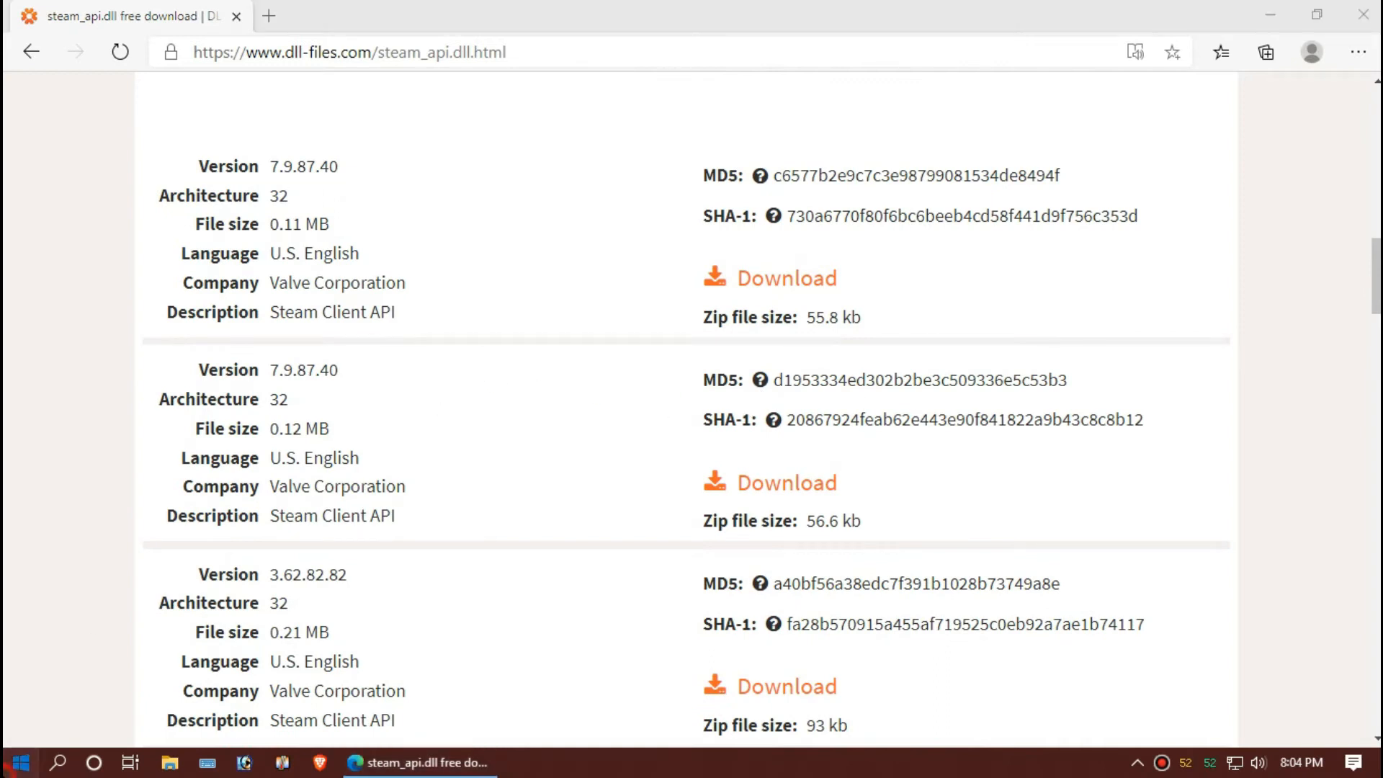
Launch System Information from Start search using 'sys'.
type("syste")
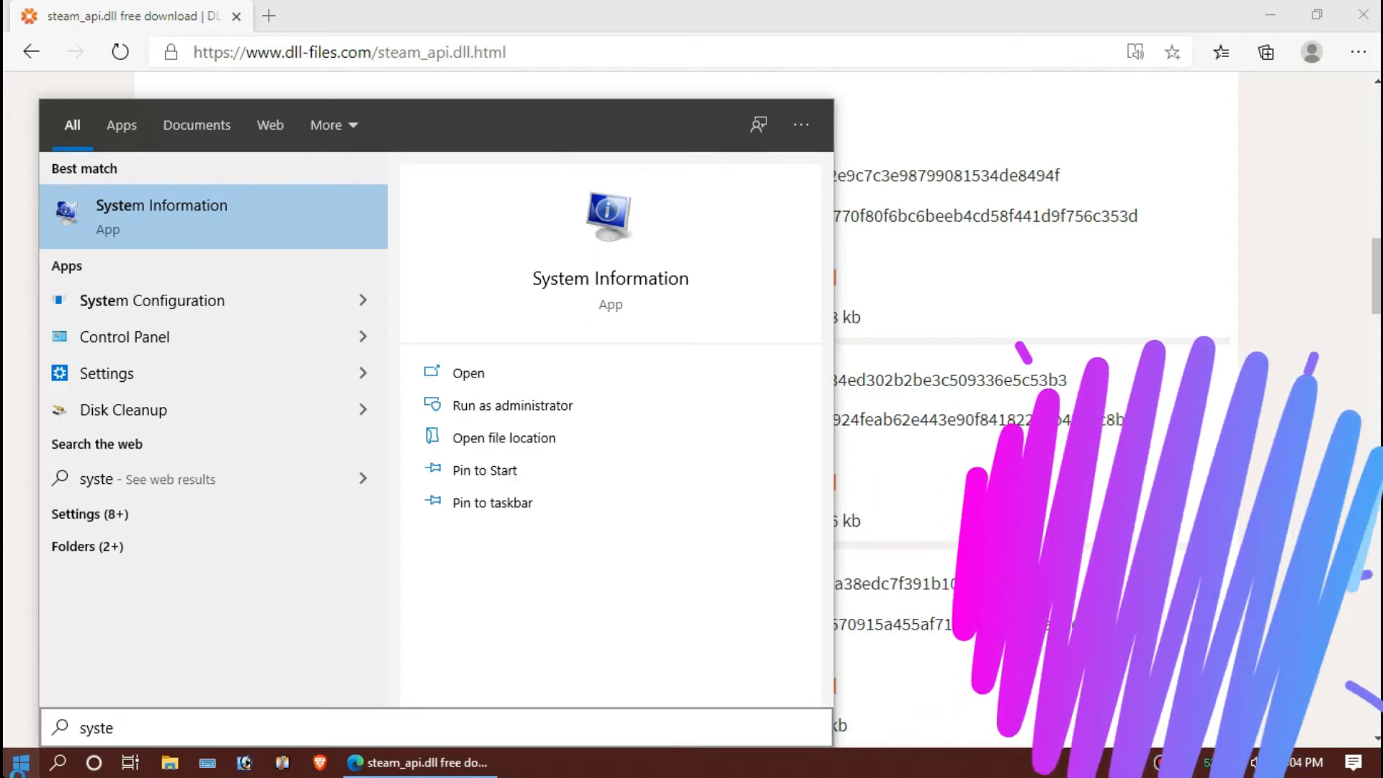
left_click(468, 371)
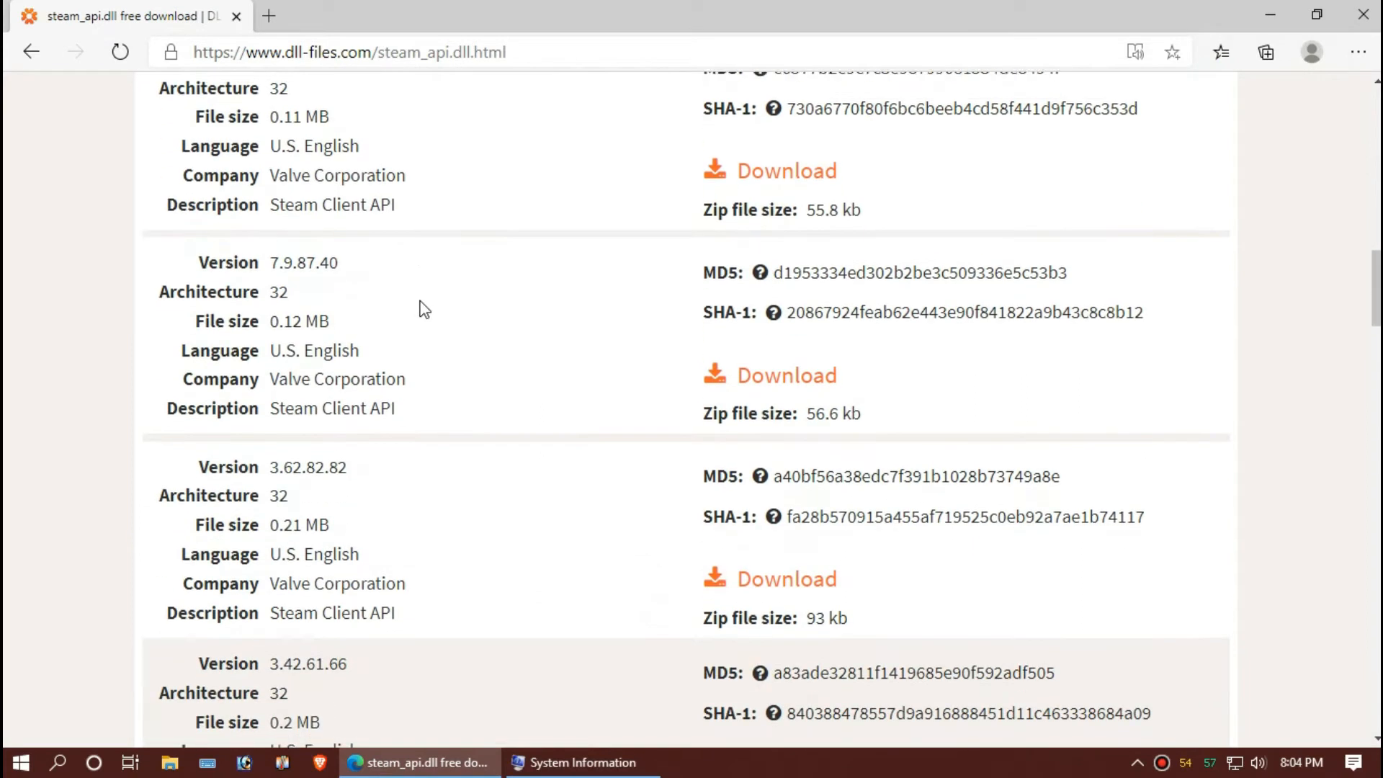
Download the zip of the first 7.9.87.40 32-bit steam_api.dll version.
scroll("down", 3)
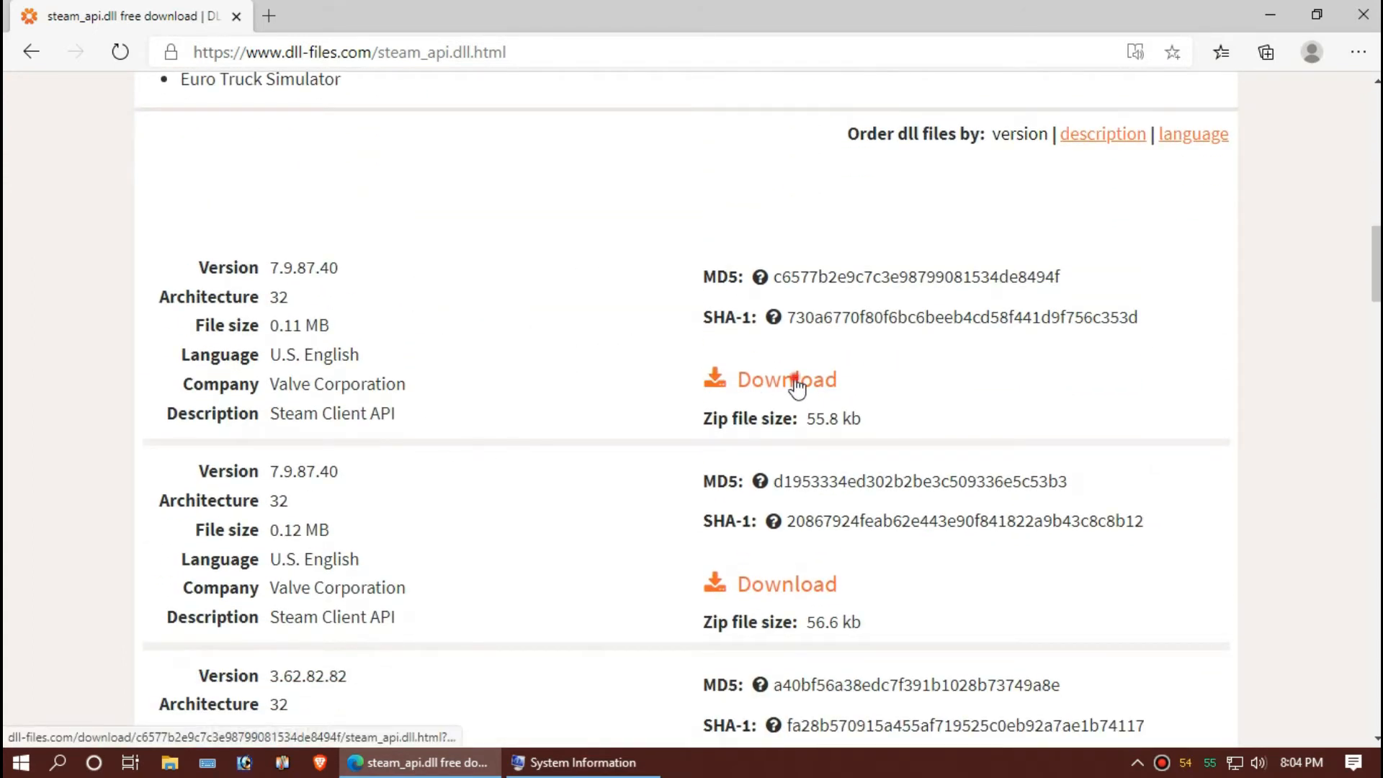
left_click(787, 379)
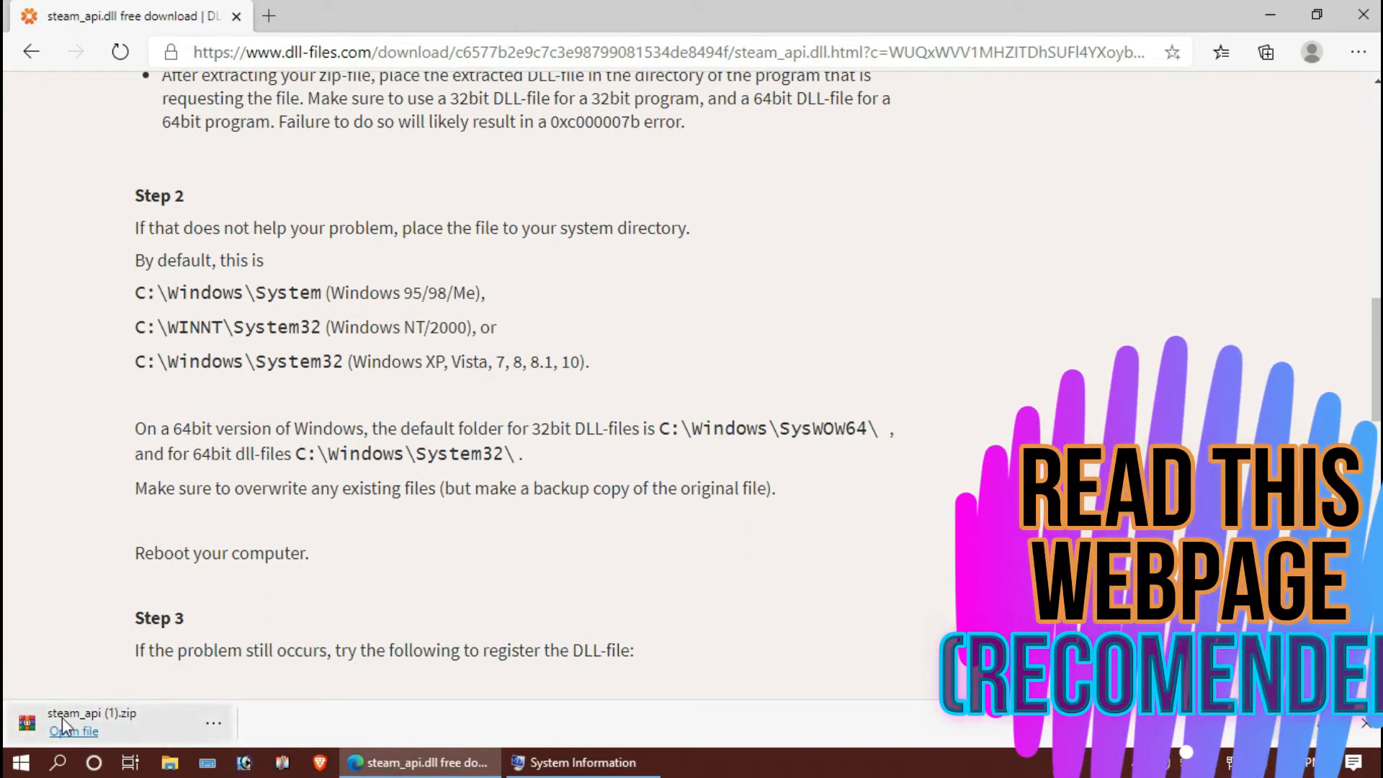
Open the downloaded steam_api zip in WinRAR, select steam_api.dll, and minimize the archive.
left_click(74, 732)
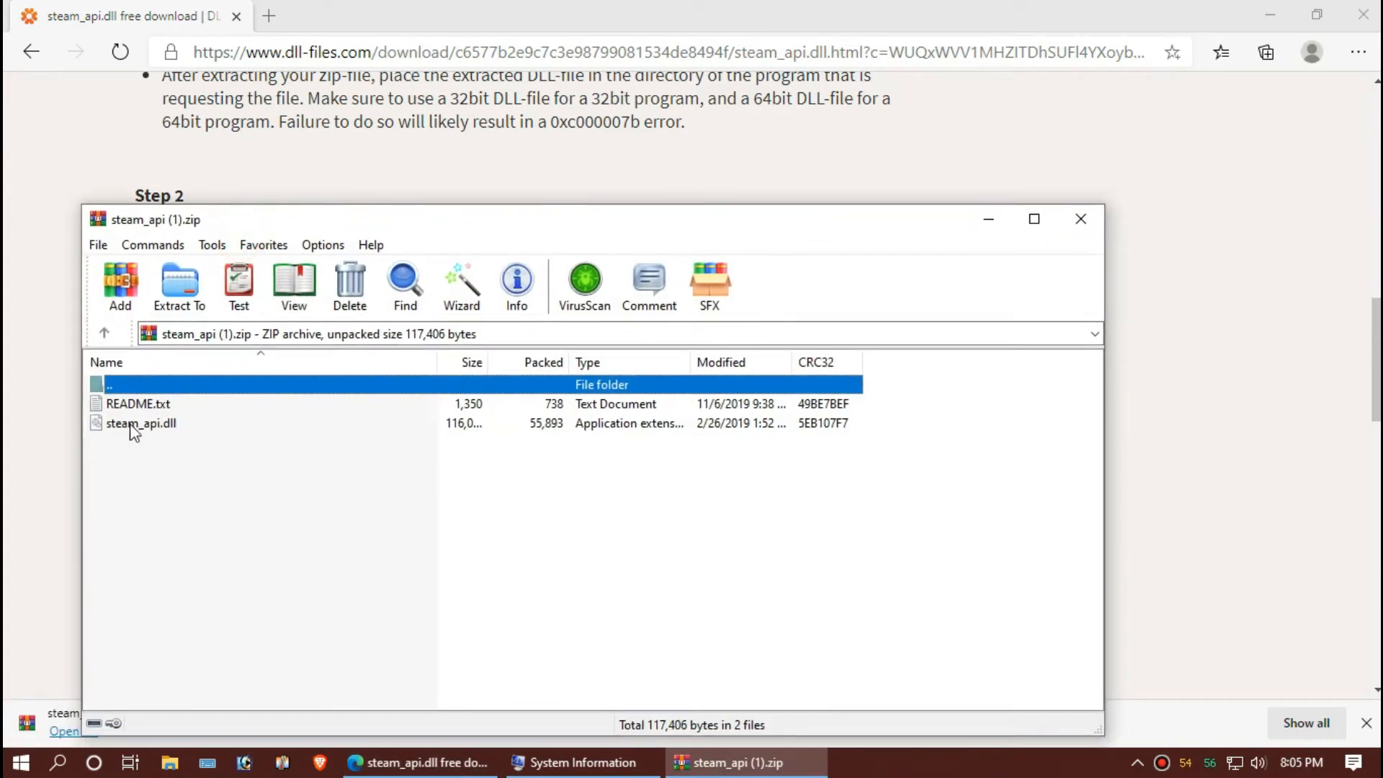
left_click(141, 422)
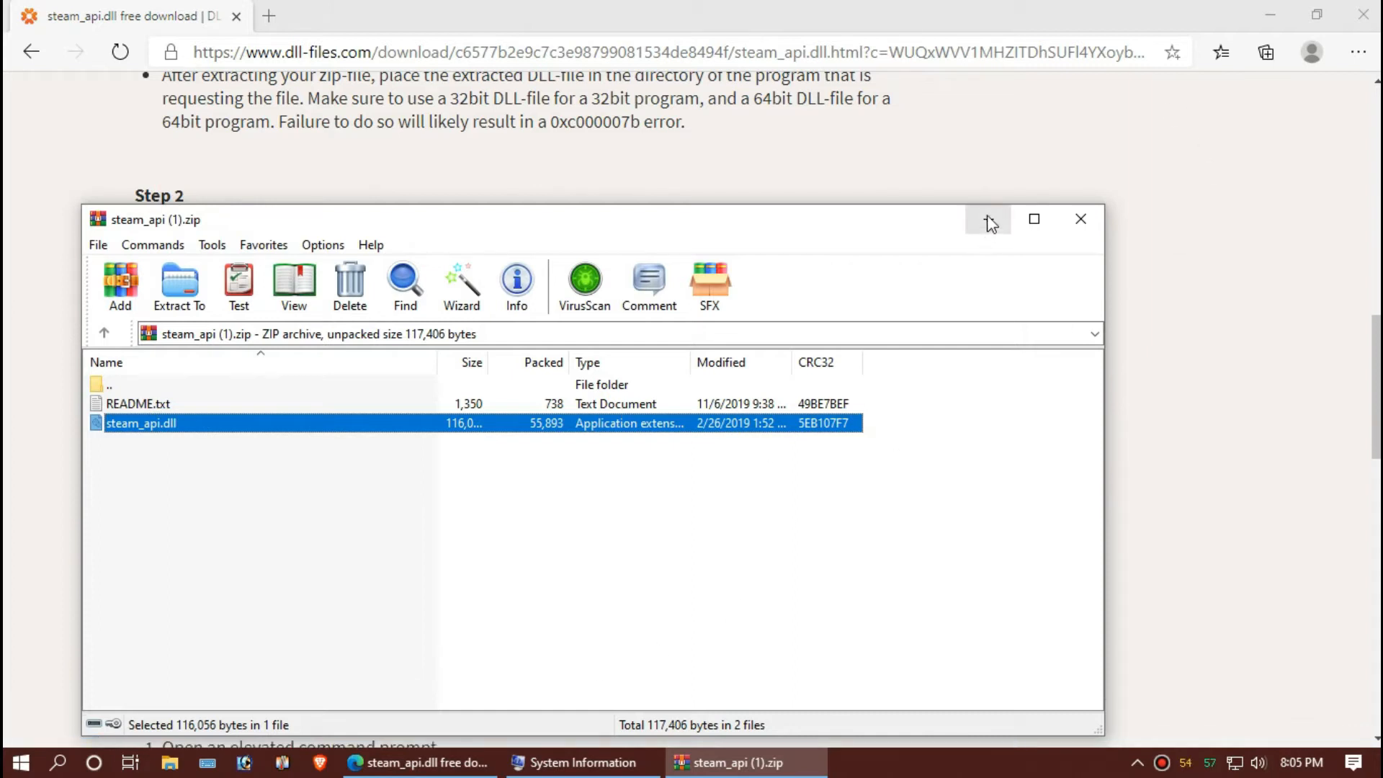
left_click(988, 219)
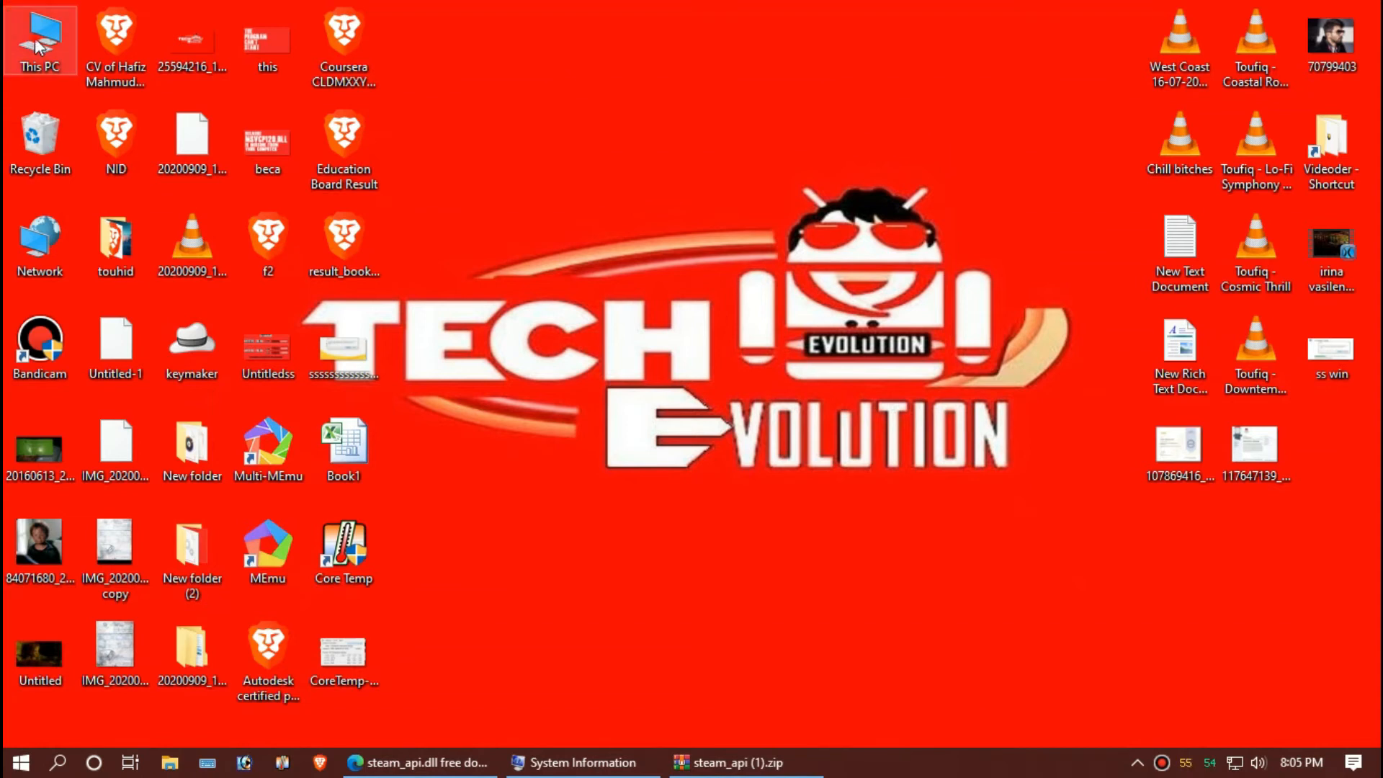
Navigate This PC > Windows 10 (C:) > Windows into the System32 folder.
double_click(39, 41)
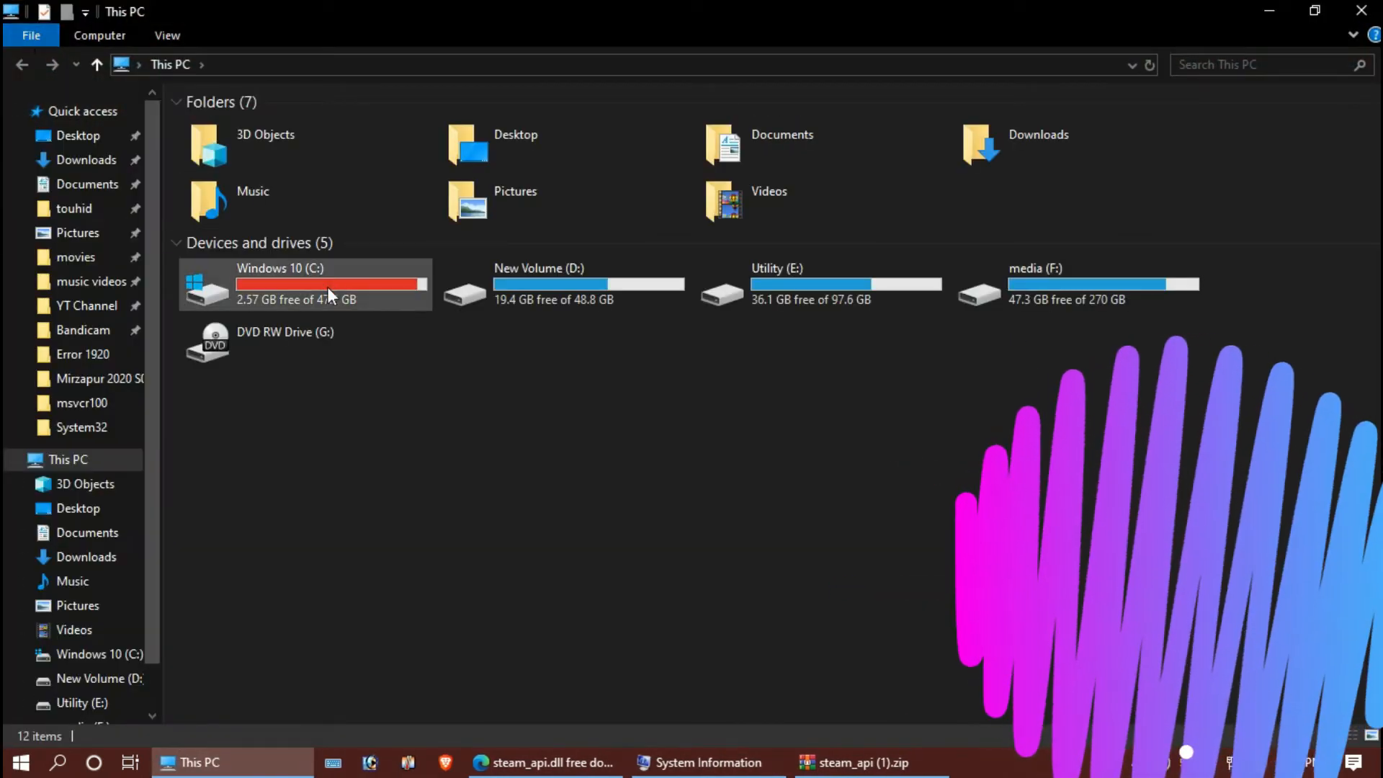
double_click(304, 282)
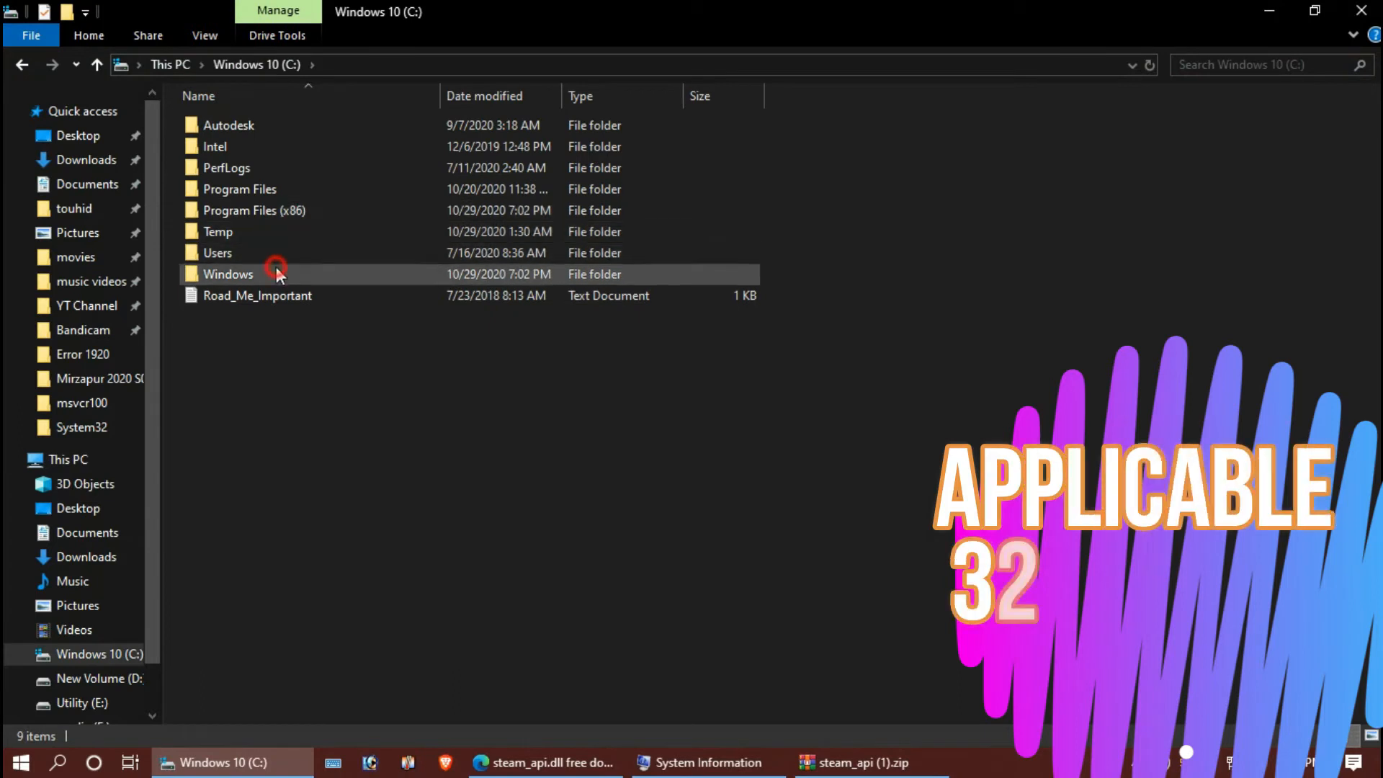
double_click(229, 274)
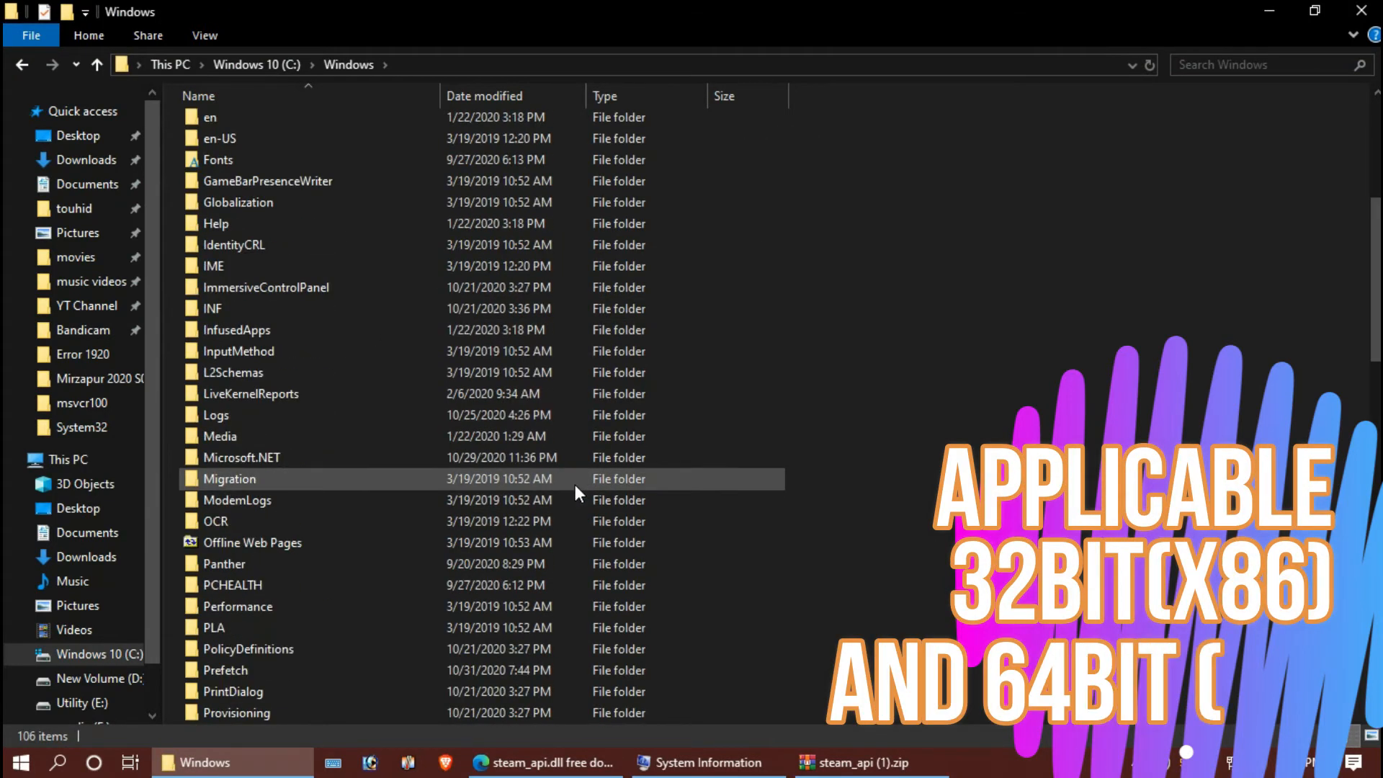
scroll("down", 3)
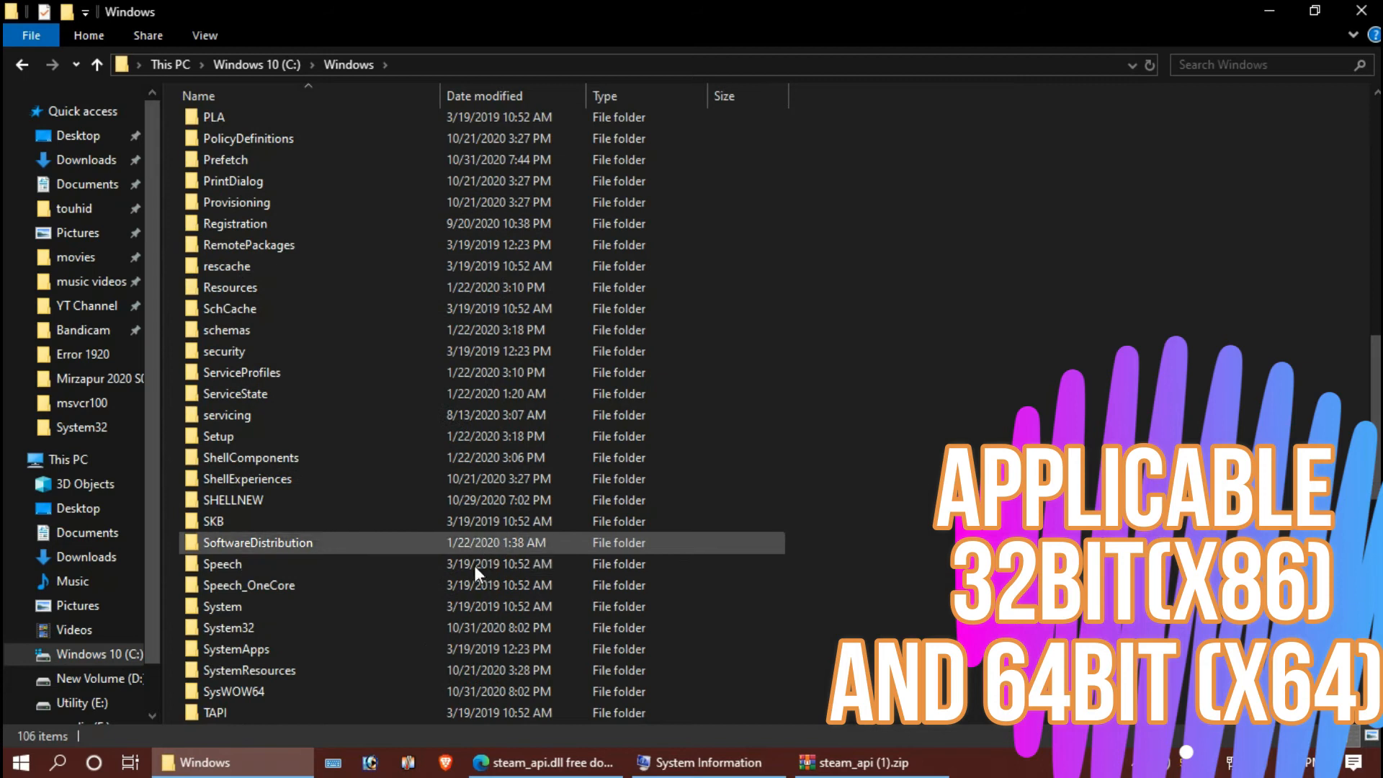
left_click(265, 627)
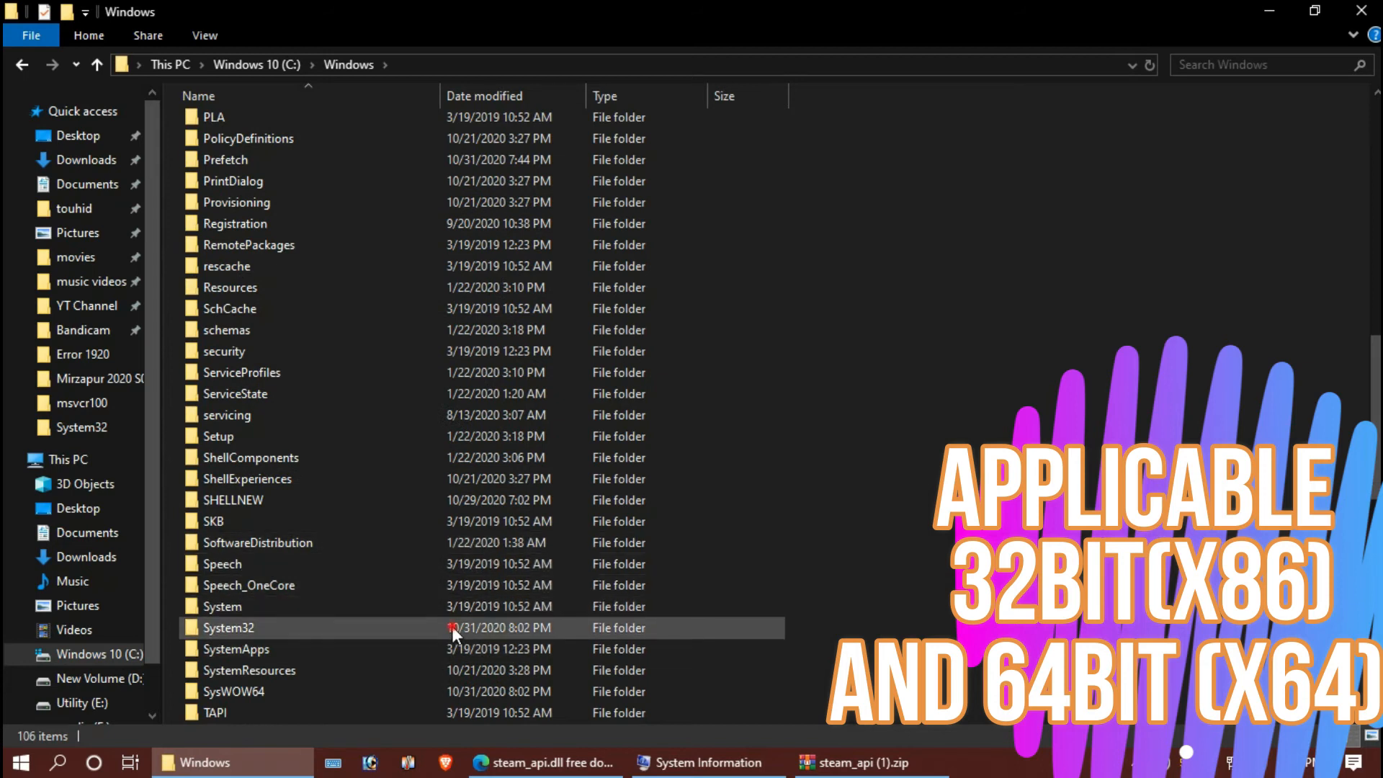
double_click(227, 626)
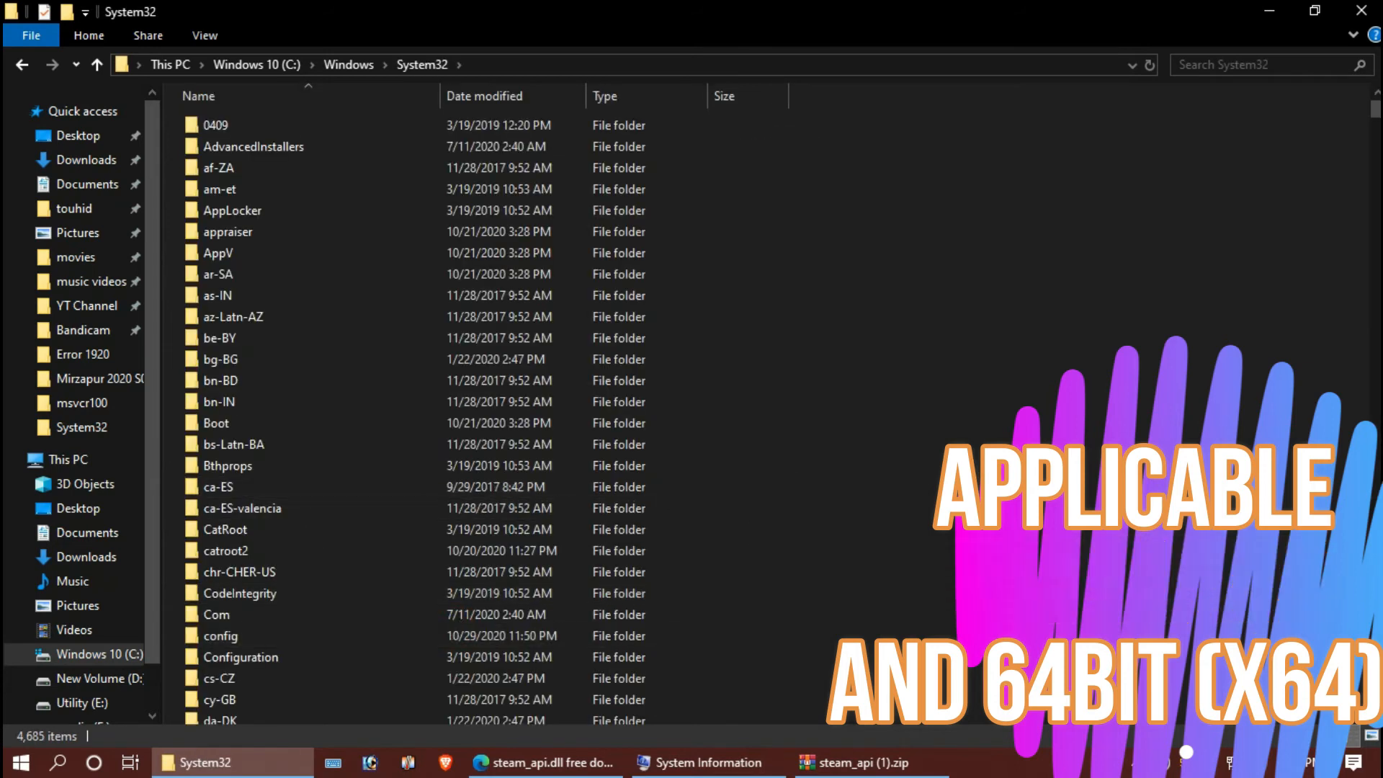
Move steam_api.dll from the archive into System32, replacing the existing file with administrator permission.
left_click(863, 762)
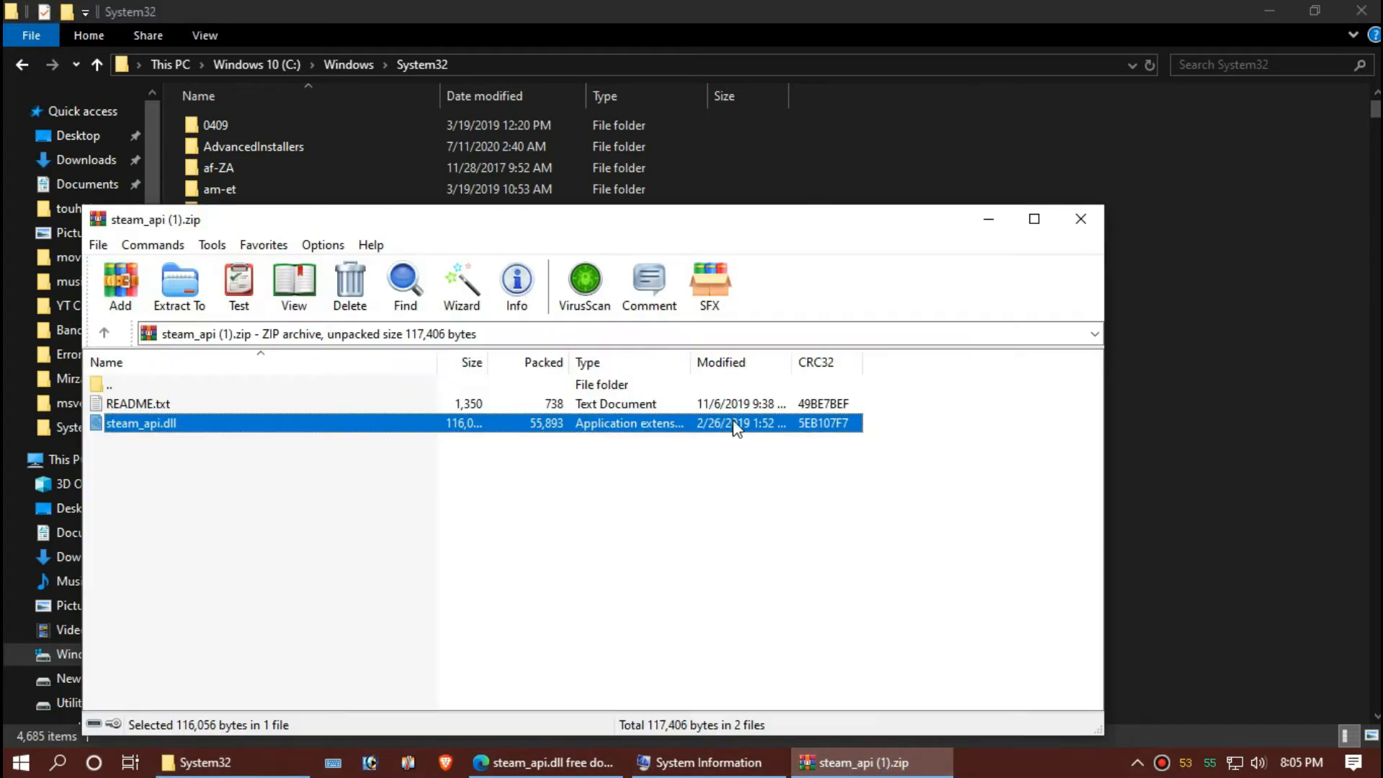
mouse_move(1269, 451)
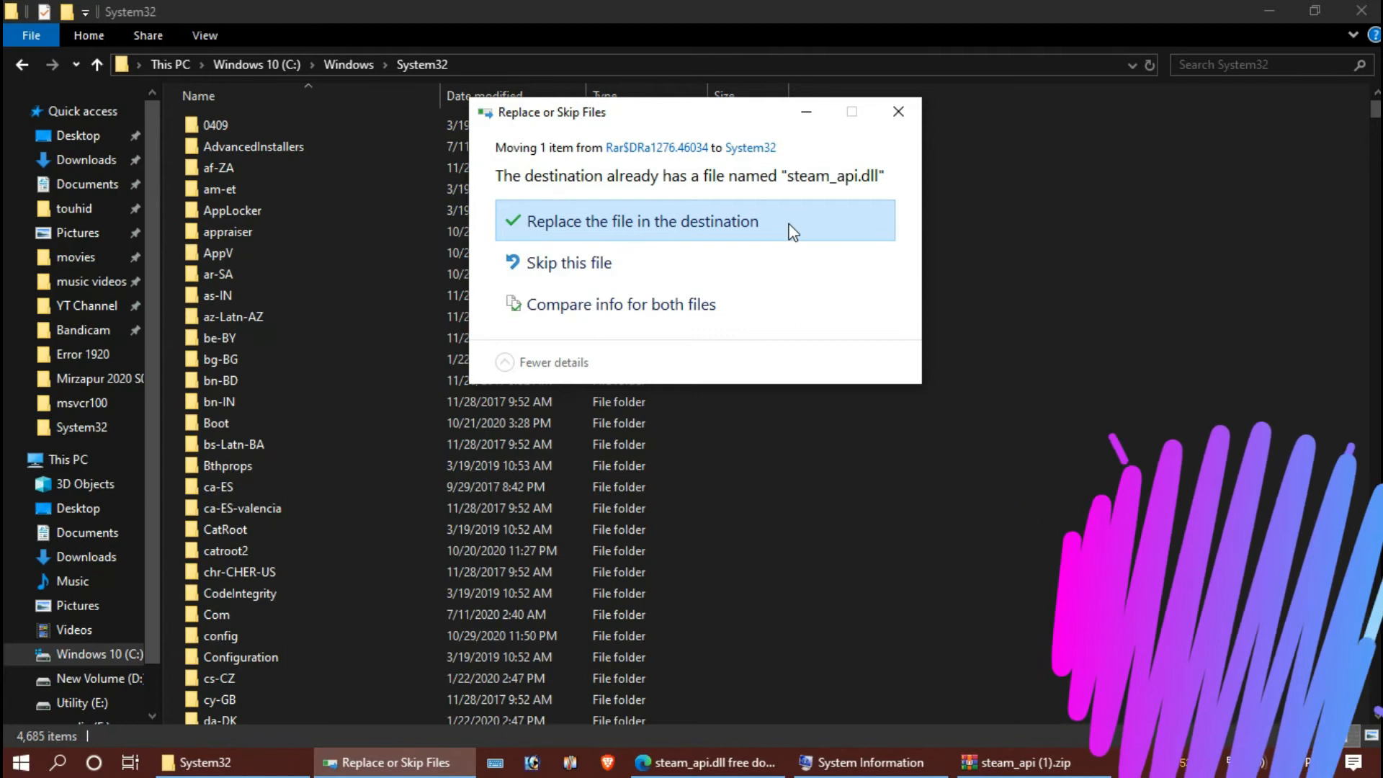
left_click(641, 222)
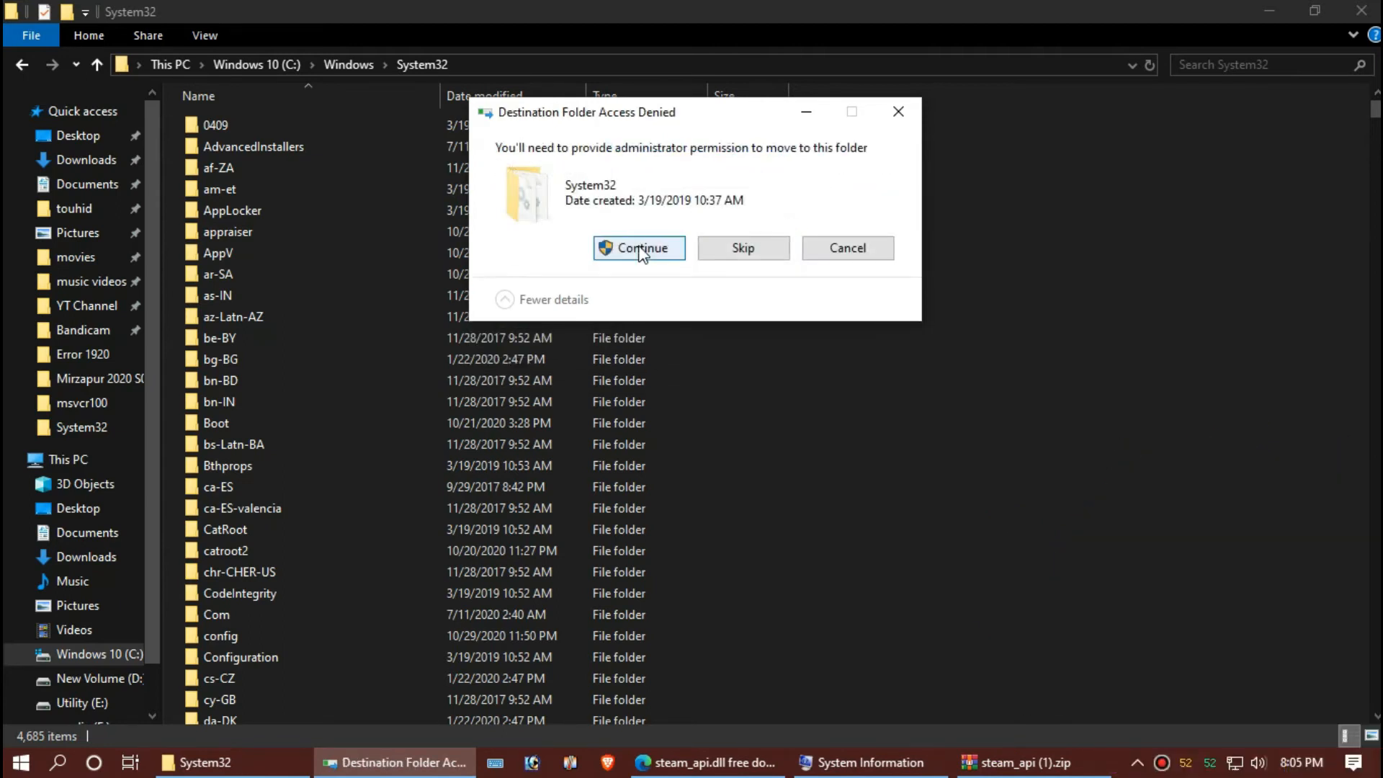
left_click(638, 248)
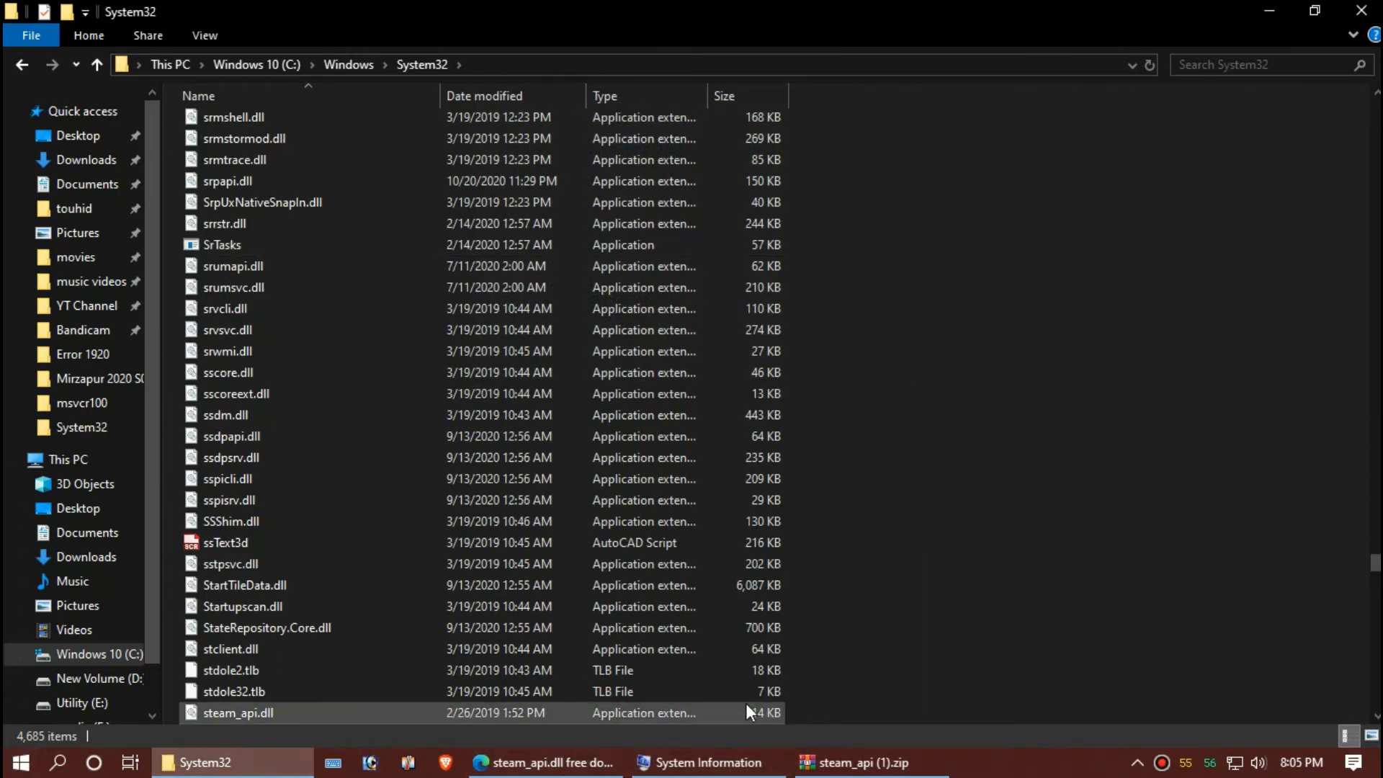
mouse_move(545, 762)
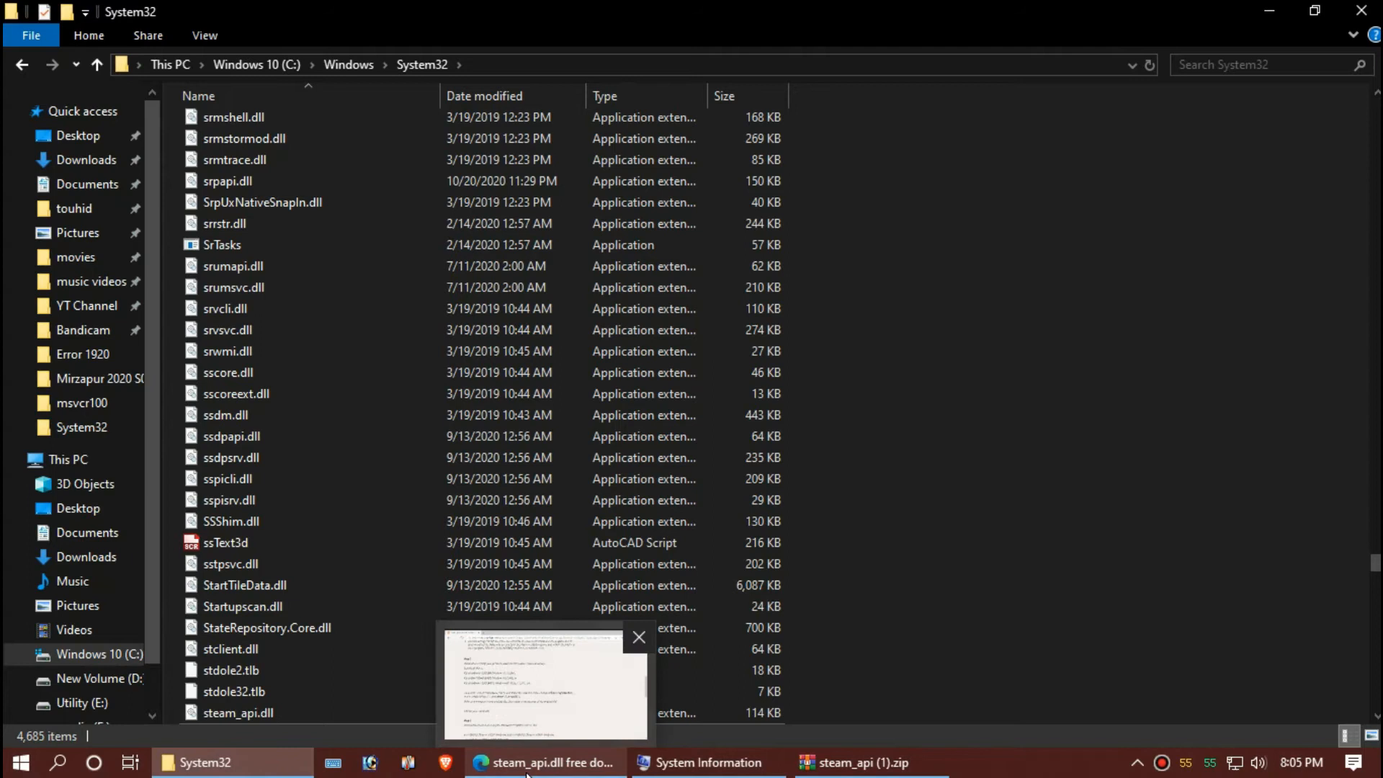
Return to dll-files.com and select the C:\Windows\SysWOW64\ path in Step 2.
left_click(545, 762)
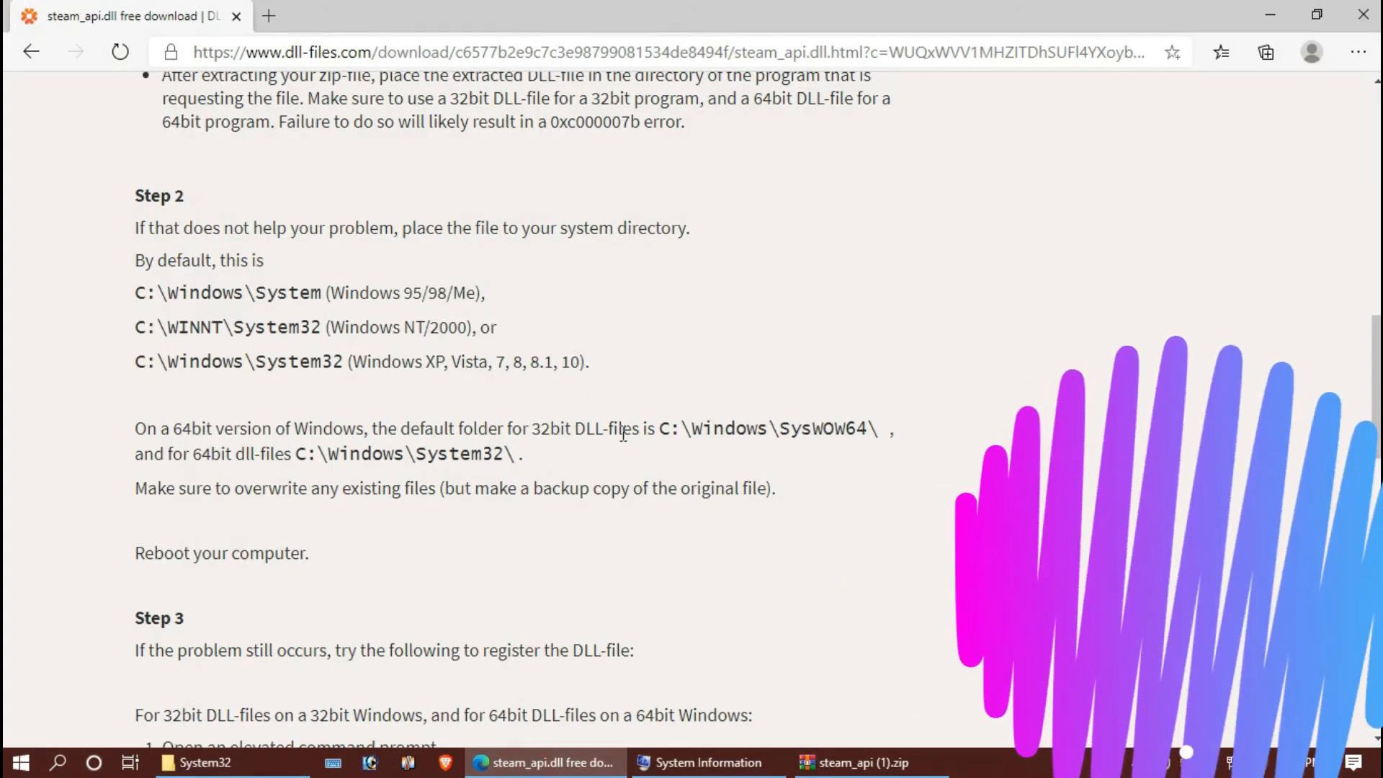
left_click_drag(134, 429, 657, 430)
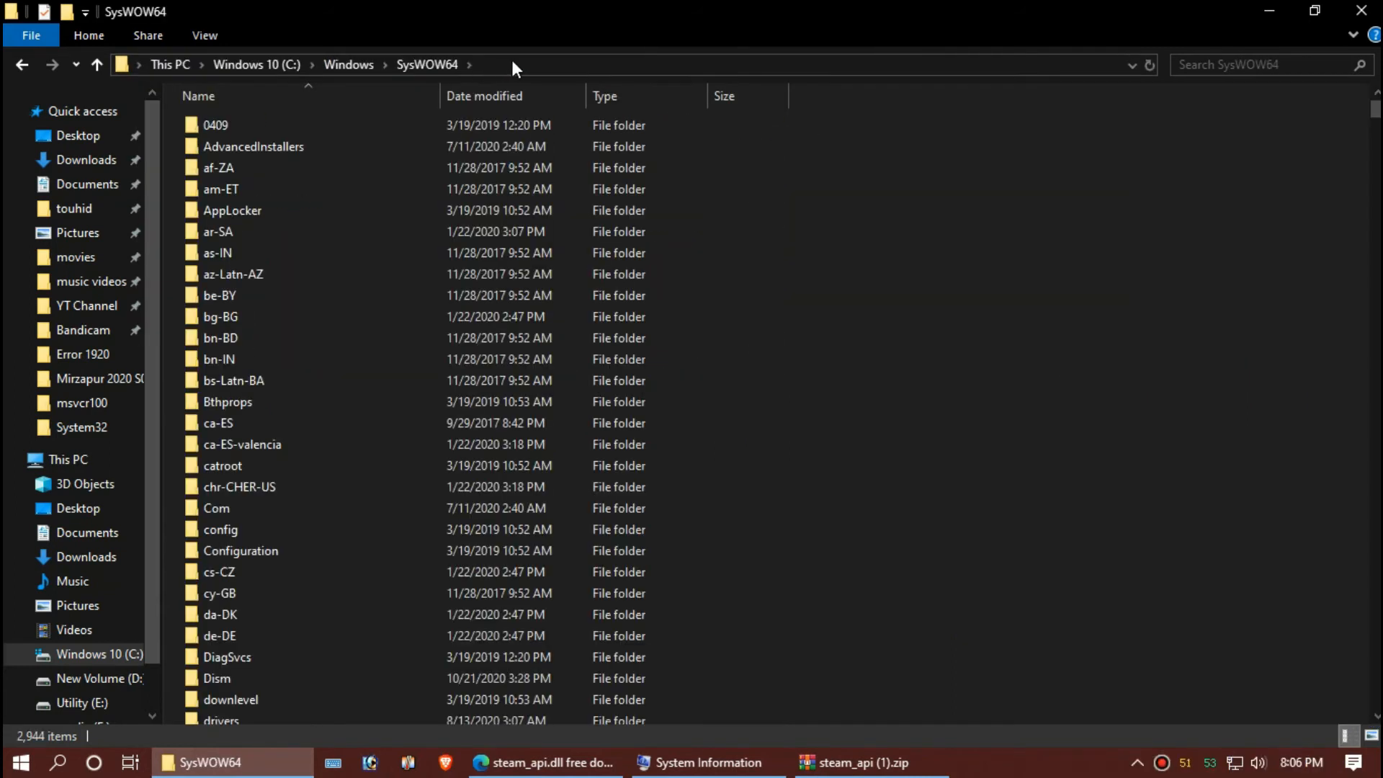
Move steam_api.dll into SysWOW64, replacing the existing file with administrator permission.
left_click(860, 762)
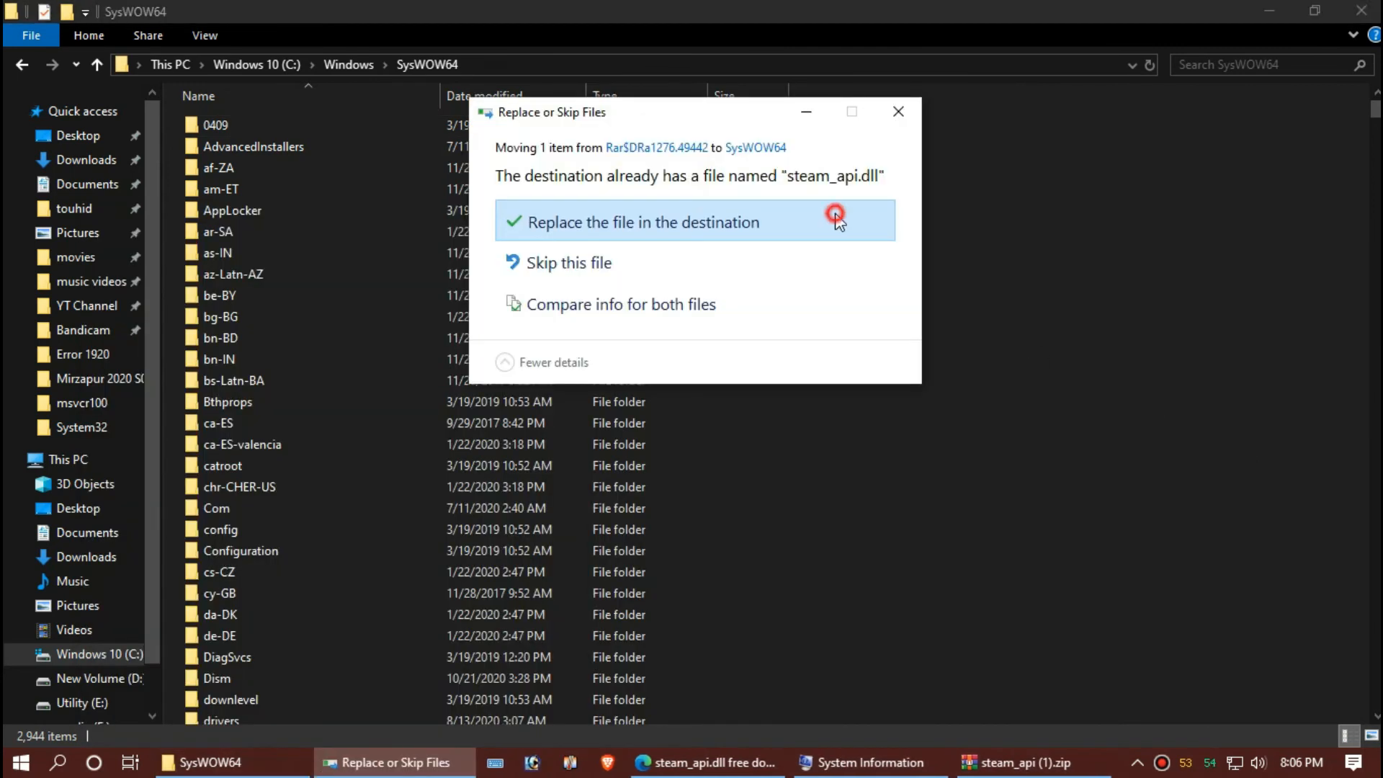
left_click(834, 216)
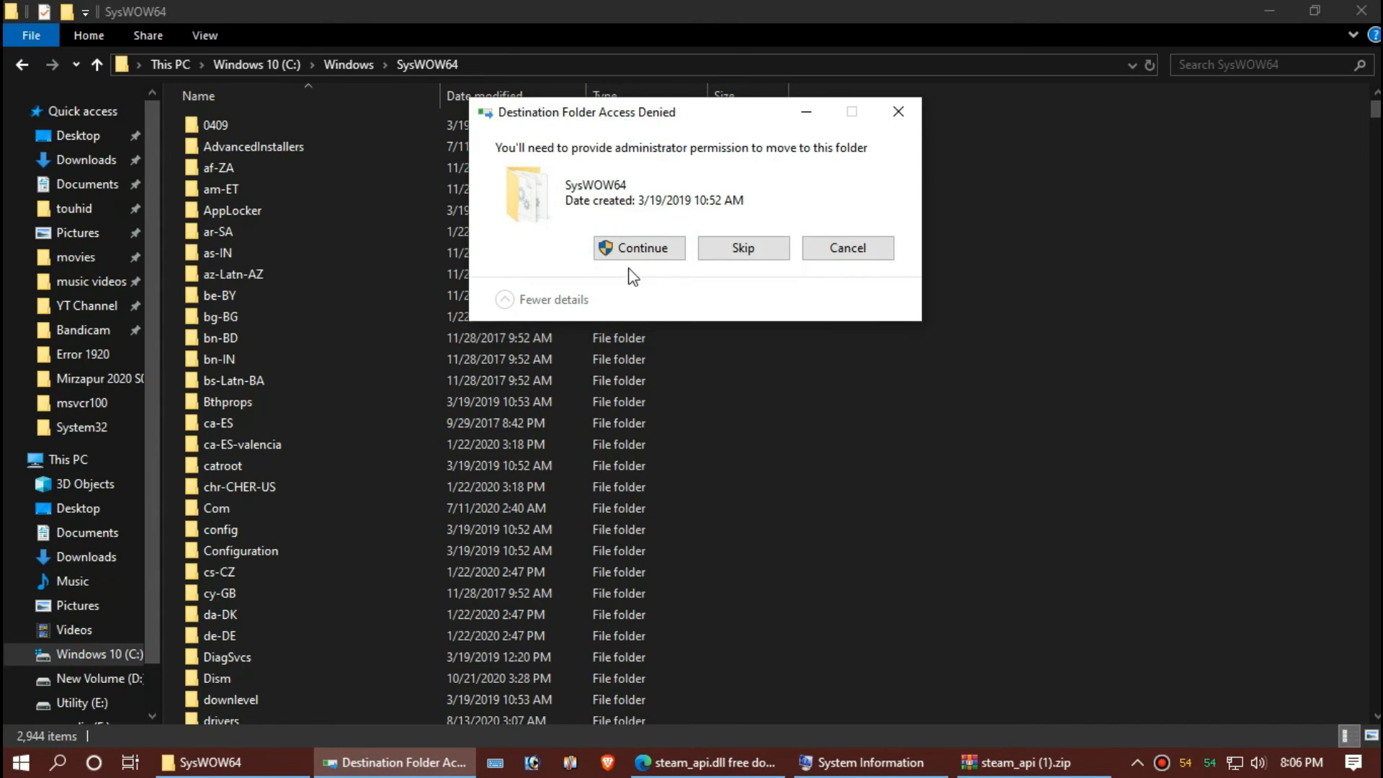
left_click(638, 248)
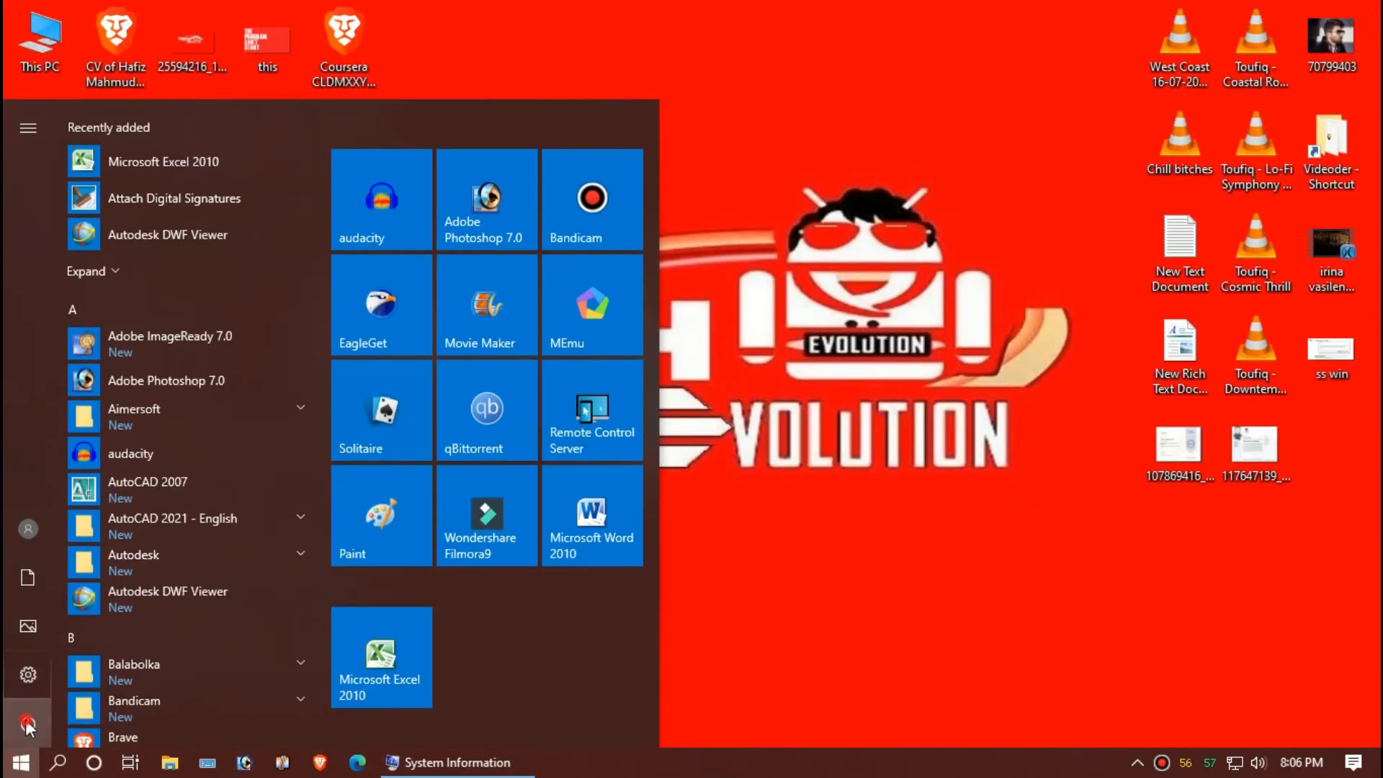
Show the Start menu power options with Sleep, Shut down and Restart.
left_click(27, 721)
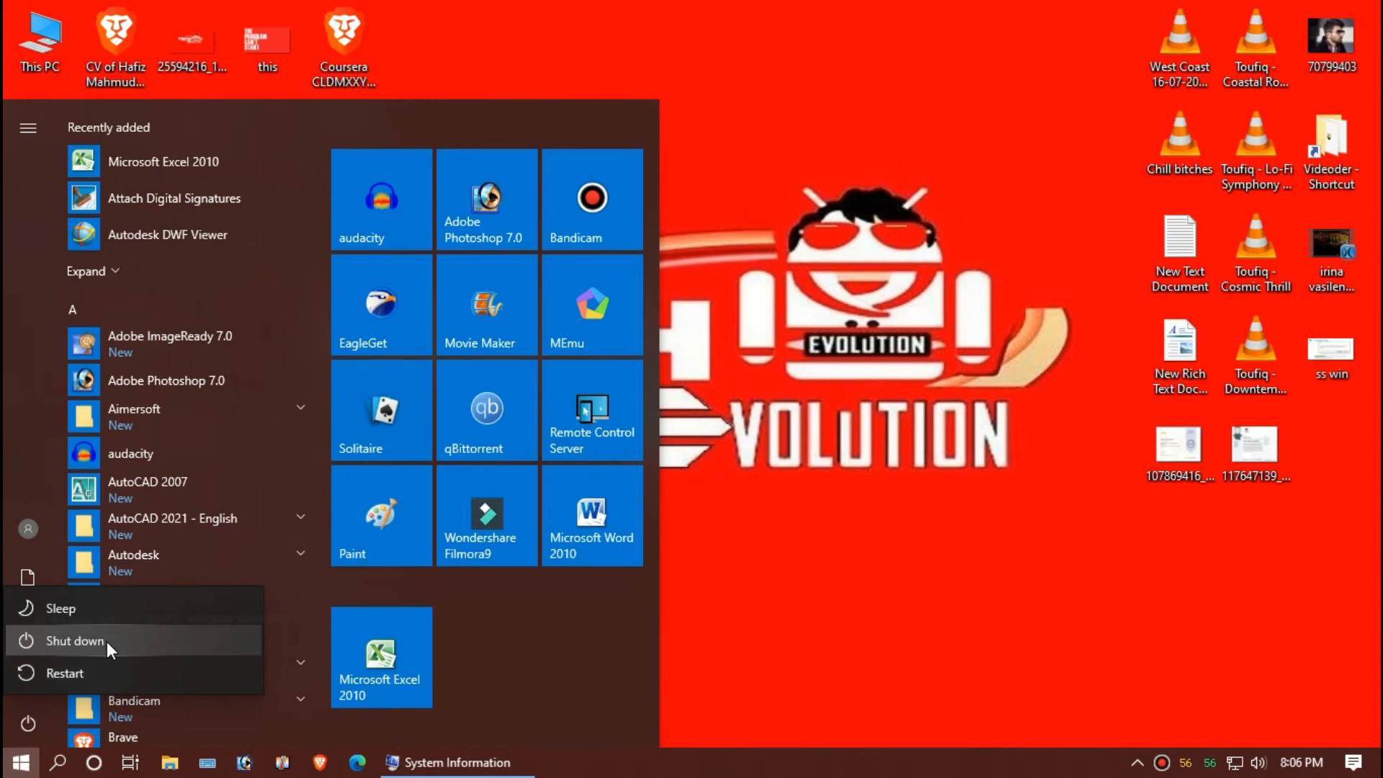